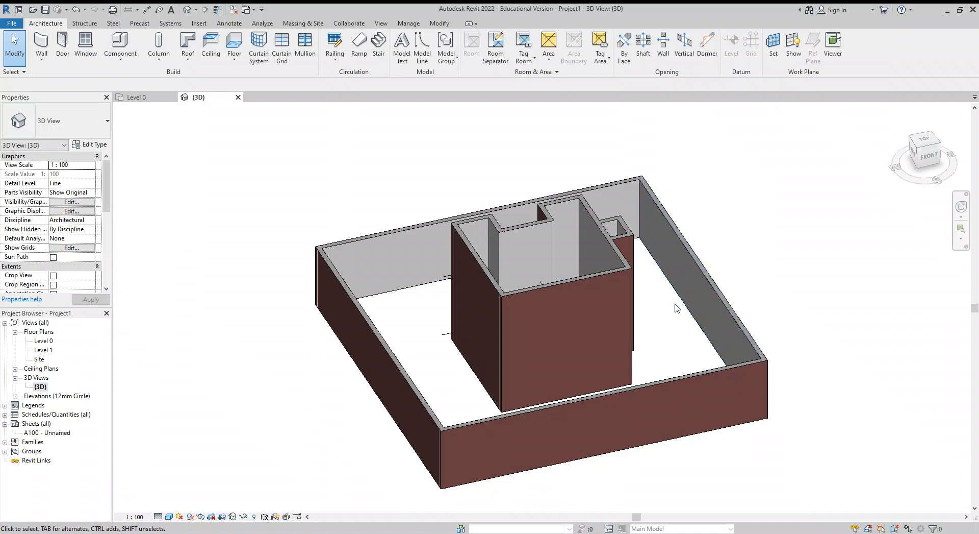
# Orbit the 3D model to look over the walls from behind.
pyautogui.click(630, 313)
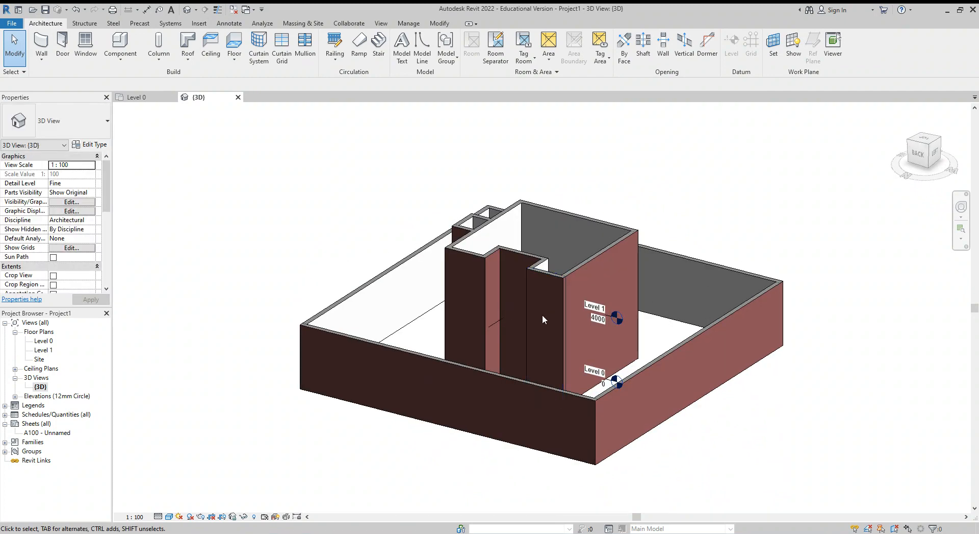
pyautogui.moveTo(544, 319); pyautogui.dragTo(686, 365)
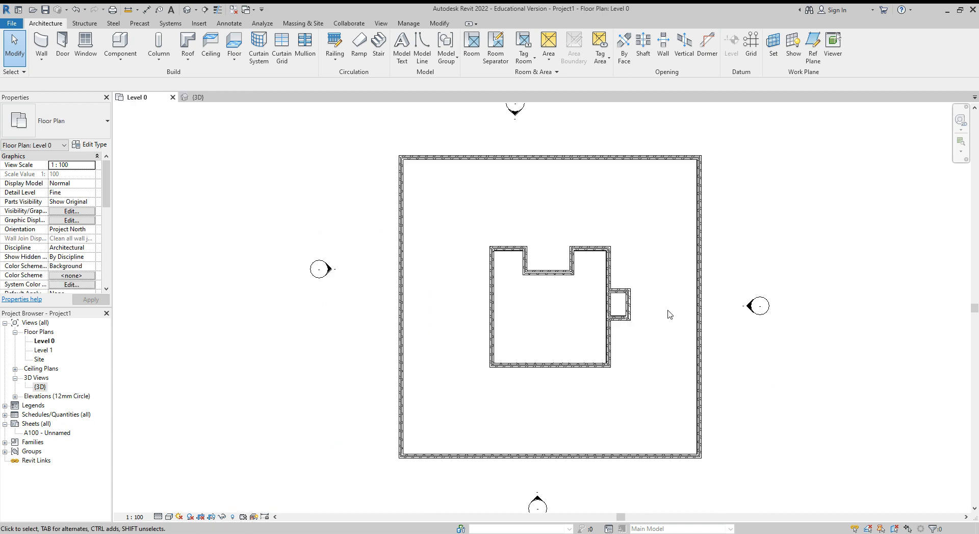
# Start a Roof by Footprint on Level 1 using the Roof_Pitched_38Tile type.
pyautogui.click(188, 48)
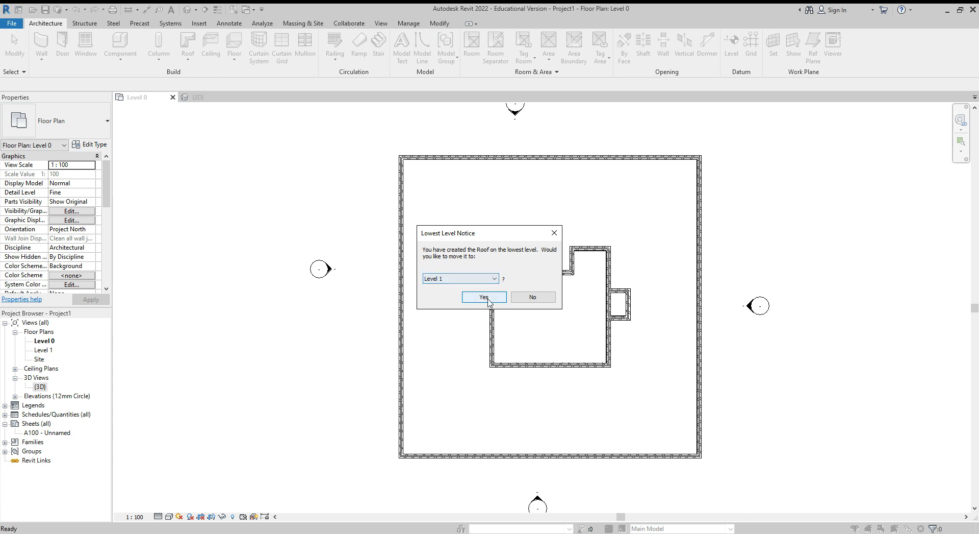
pyautogui.click(484, 296)
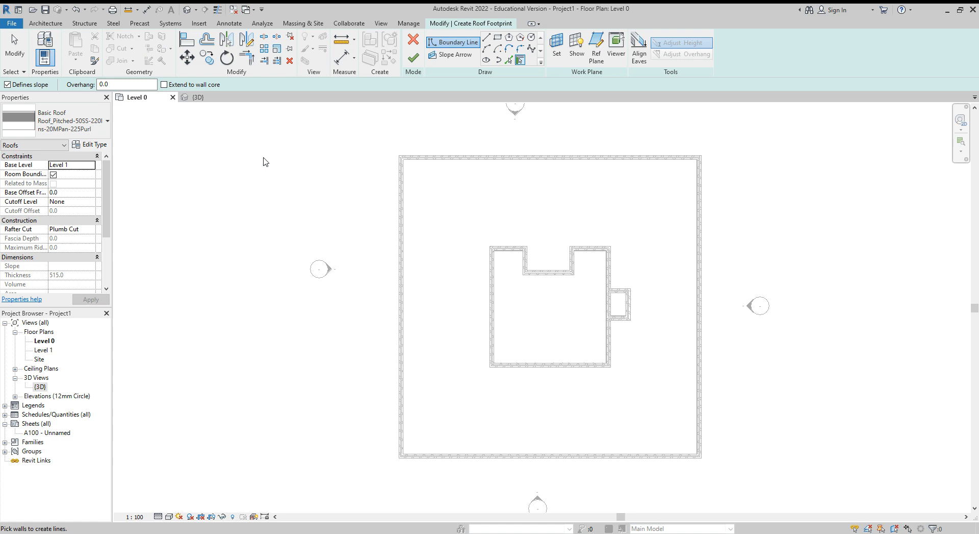
pyautogui.click(106, 121)
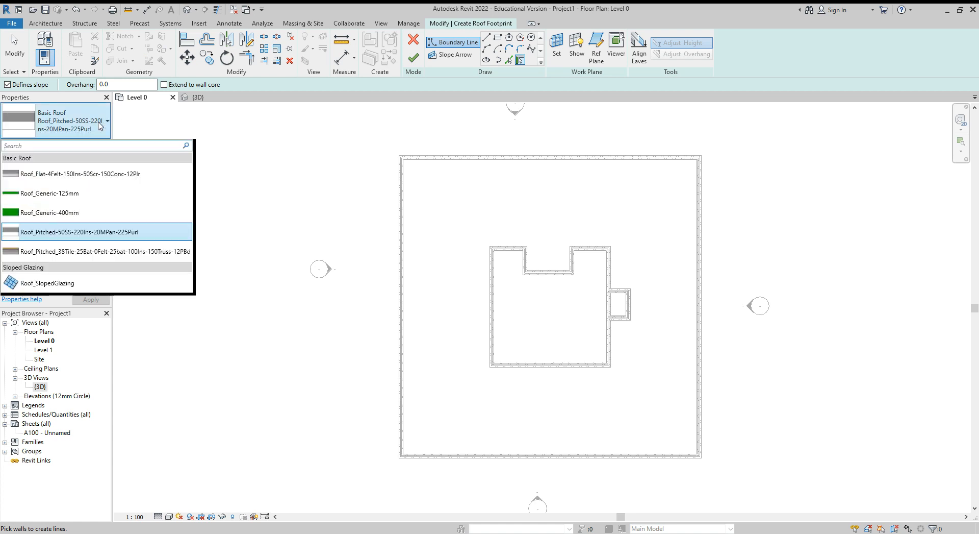
pyautogui.click(97, 251)
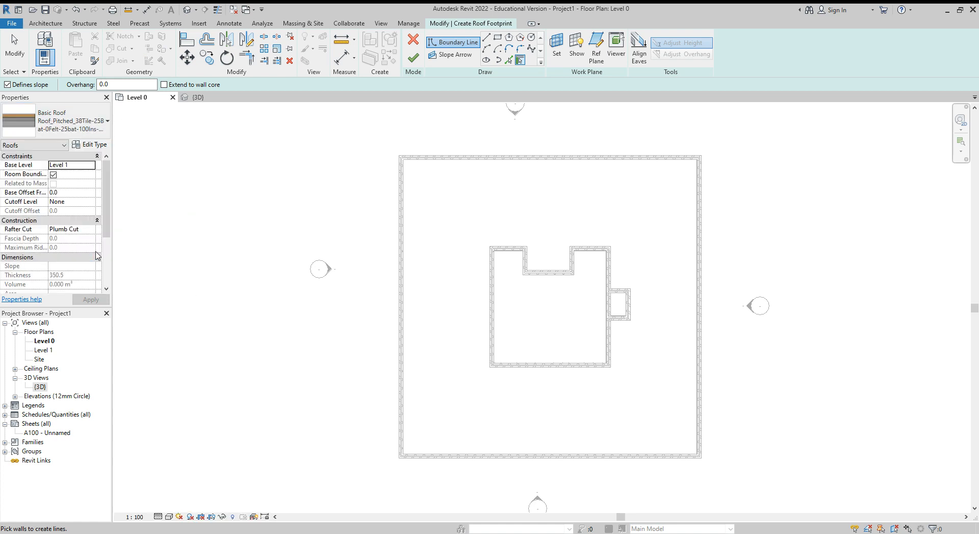
pyautogui.moveTo(245, 197)
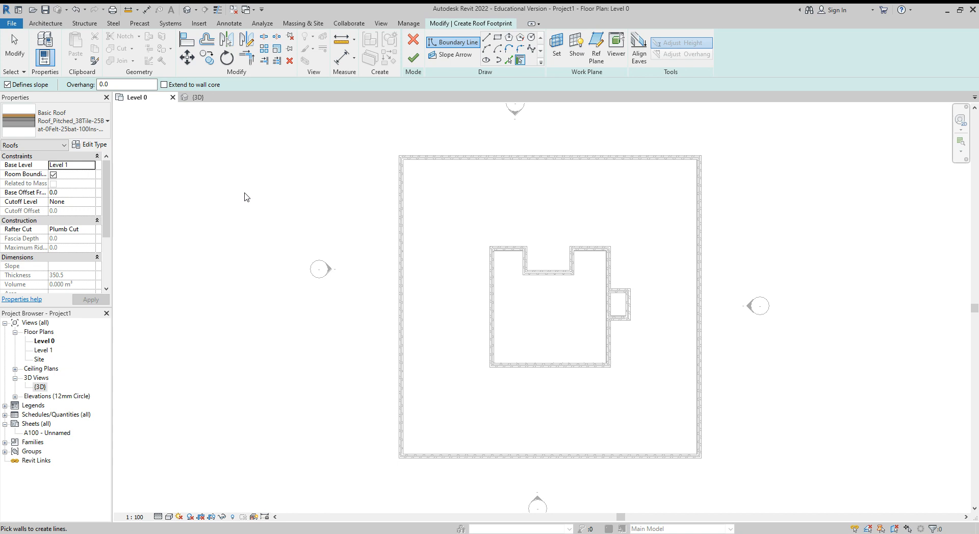
pyautogui.moveTo(458, 42)
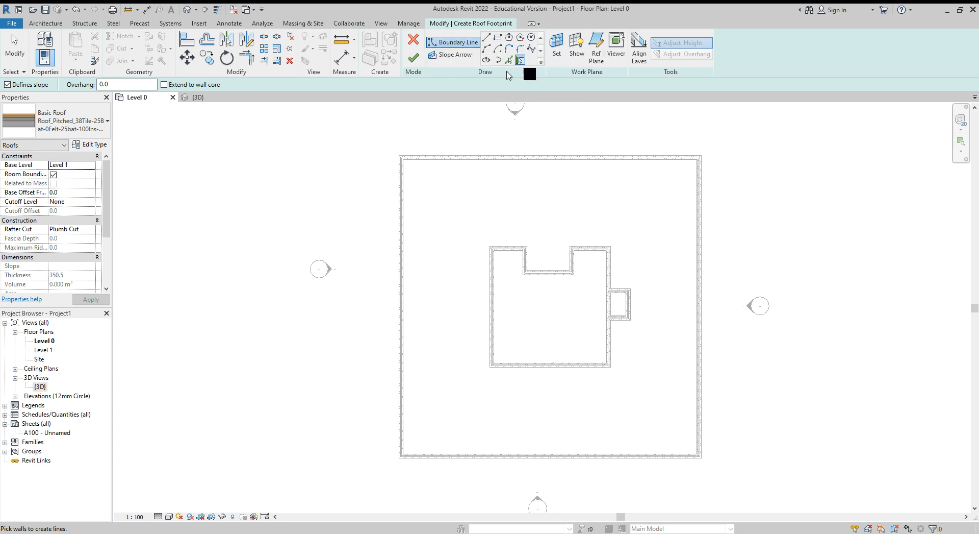
# Switch to Pick Walls with slope defined and a 200.0 overhang.
pyautogui.click(7, 85)
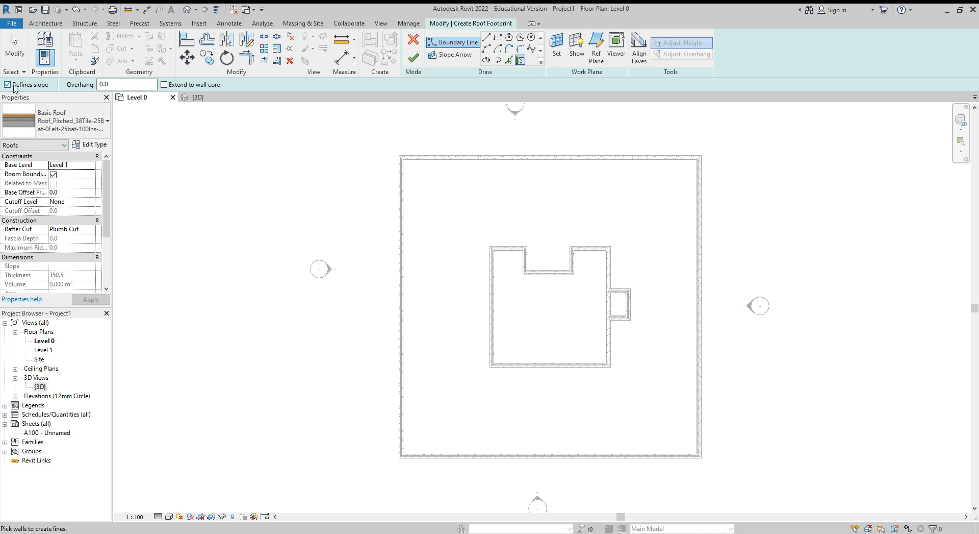
pyautogui.click(126, 85)
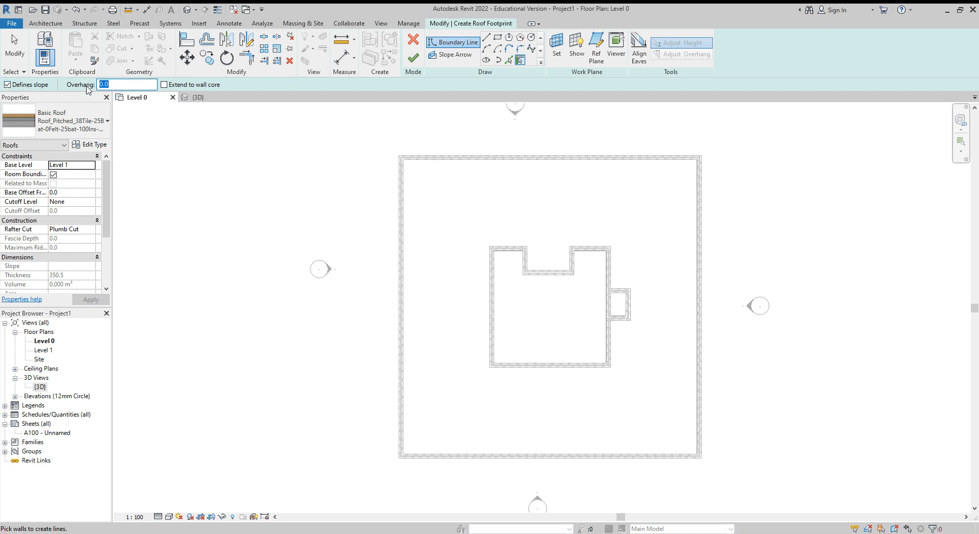
pyautogui.write('200.0')
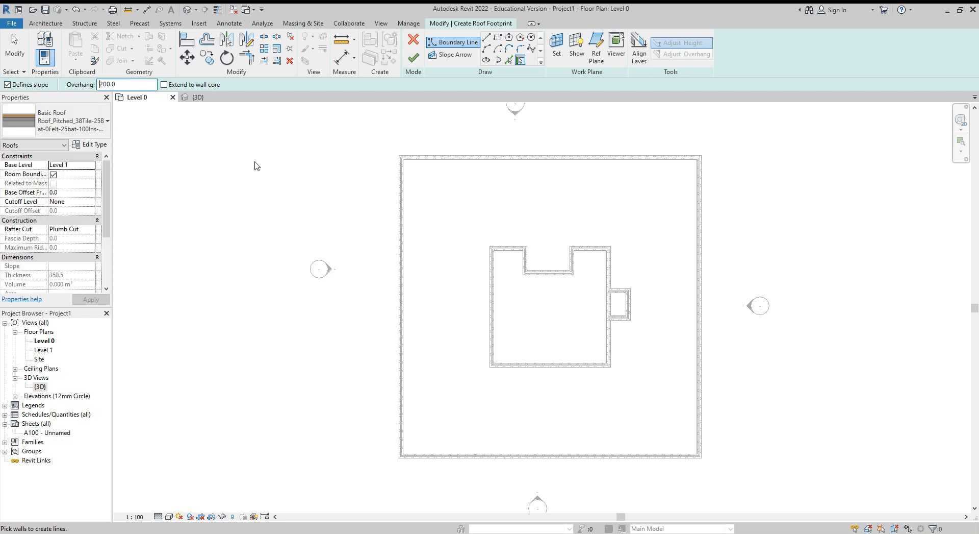
pyautogui.moveTo(399, 201)
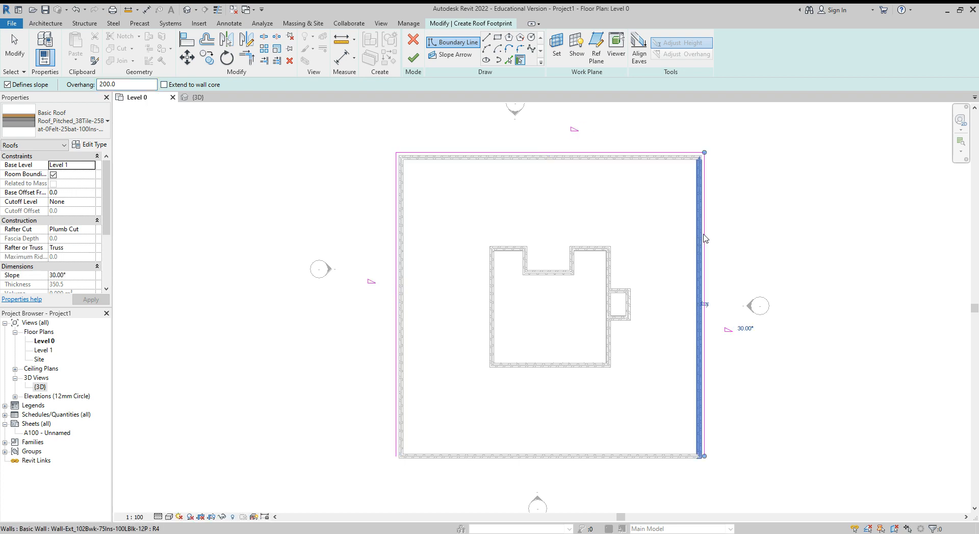
pyautogui.moveTo(671, 455)
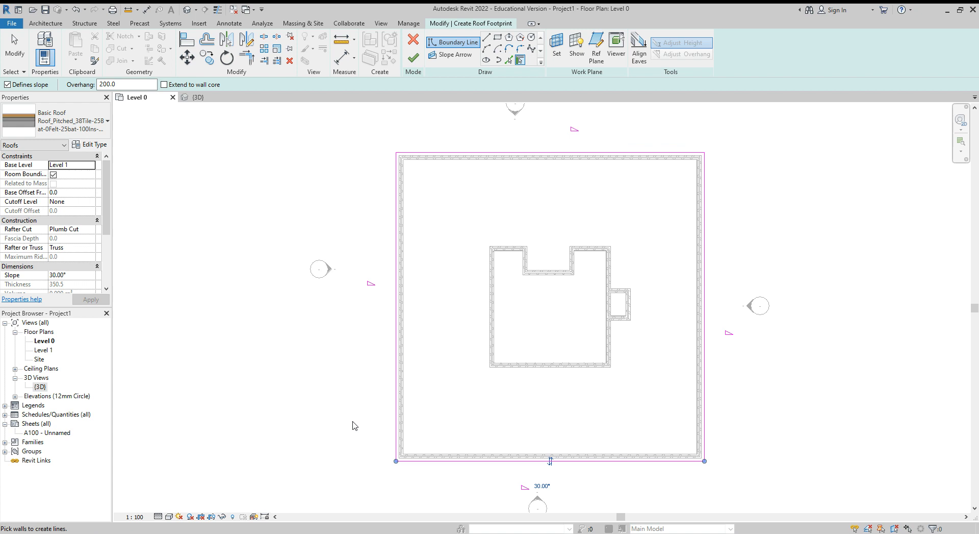
pyautogui.moveTo(504, 191)
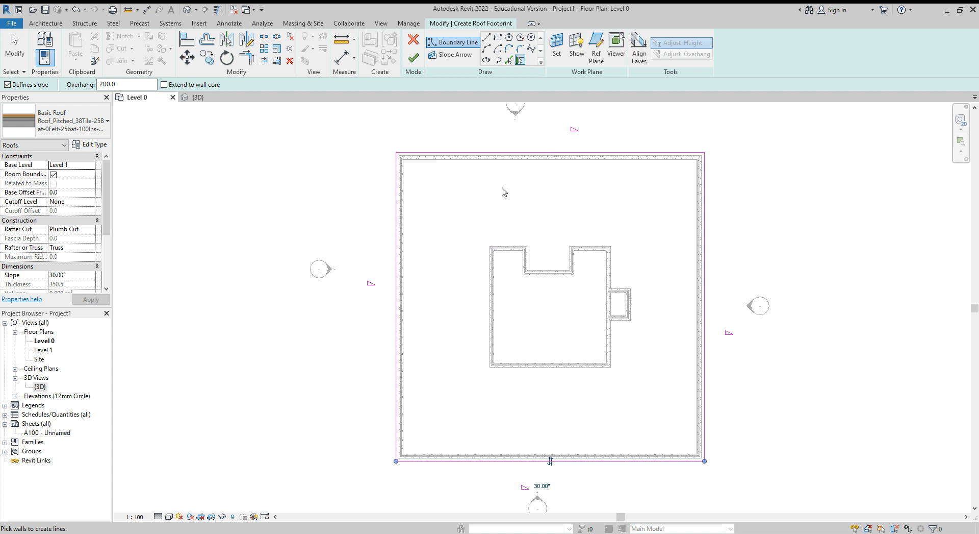
pyautogui.moveTo(211, 114)
pyautogui.write('0')
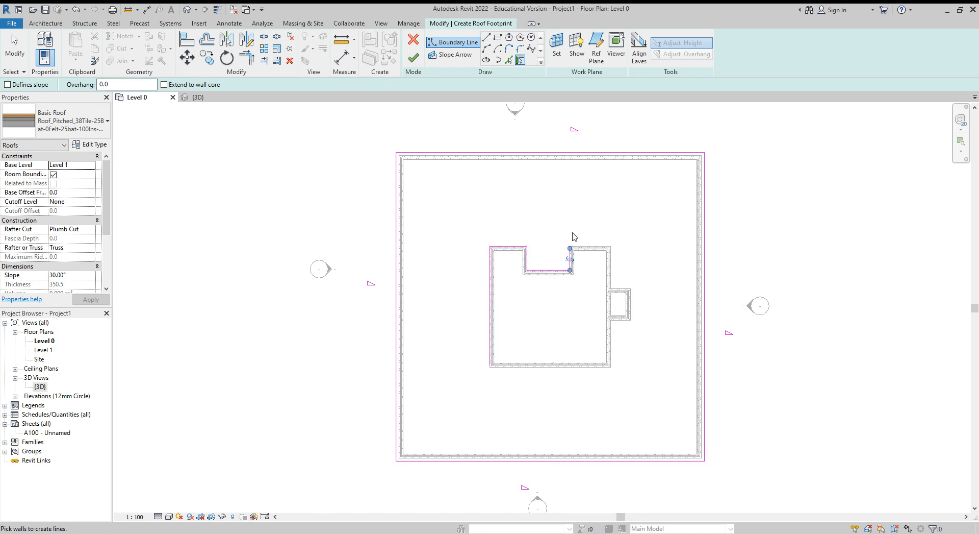
# Add an inner wall of the central block to the roof outline.
pyautogui.click(609, 306)
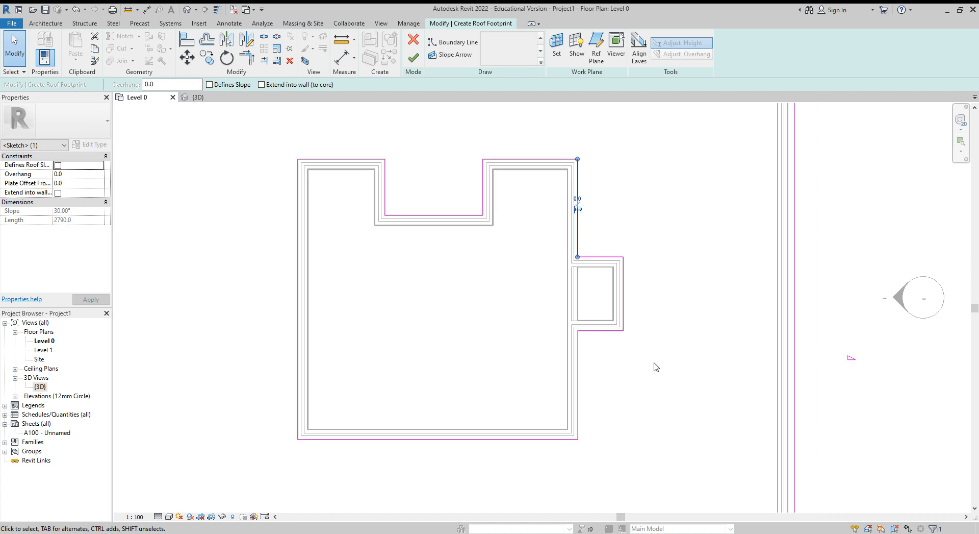
# Trim the inner boundary lines into a closed loop around the central block.
pyautogui.click(457, 42)
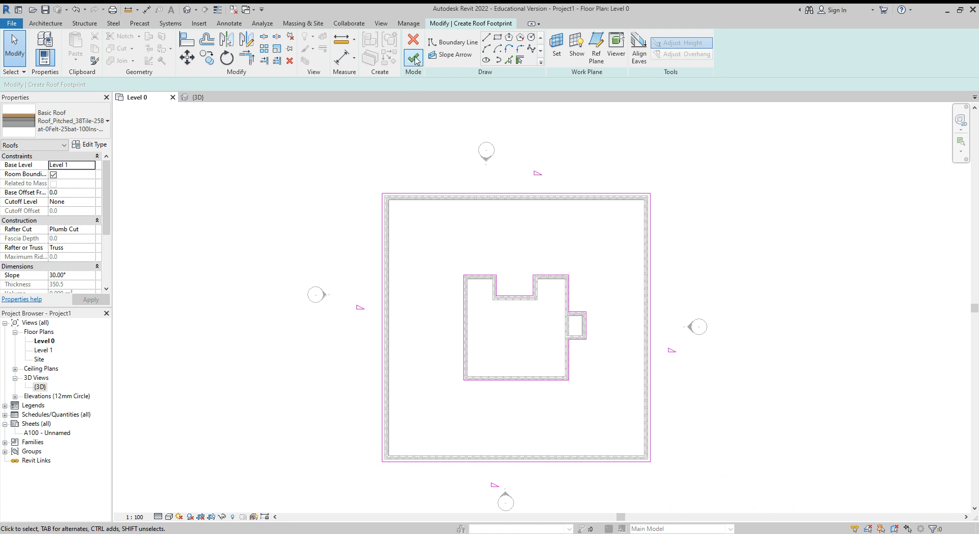
# Finish the roof footprint and inspect the hipped roof with its open well in 3D.
pyautogui.click(414, 43)
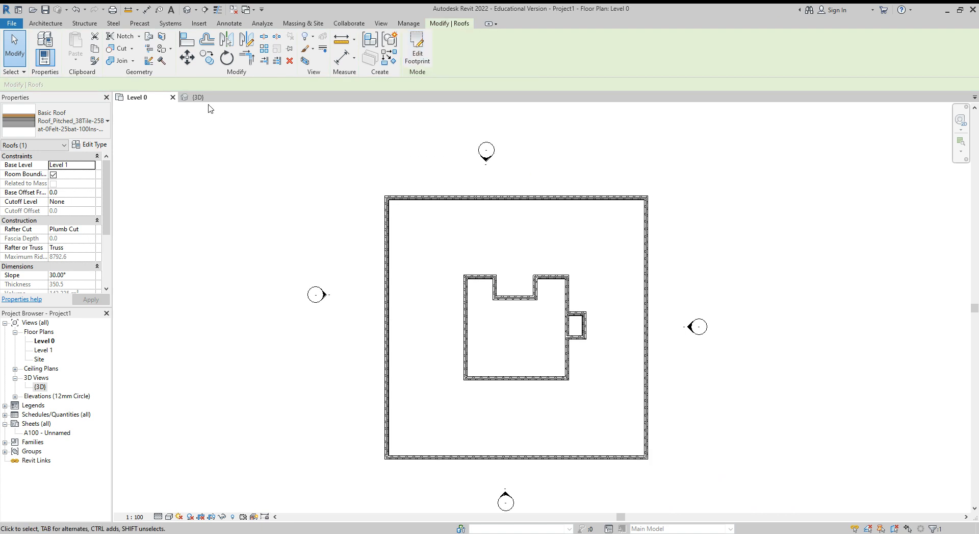
pyautogui.click(197, 97)
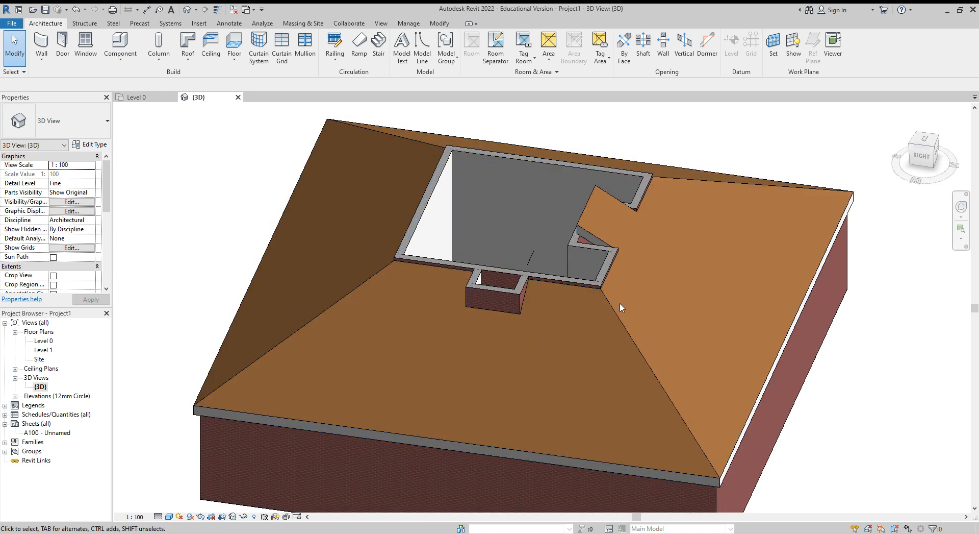
pyautogui.moveTo(621, 307); pyautogui.dragTo(731, 306)
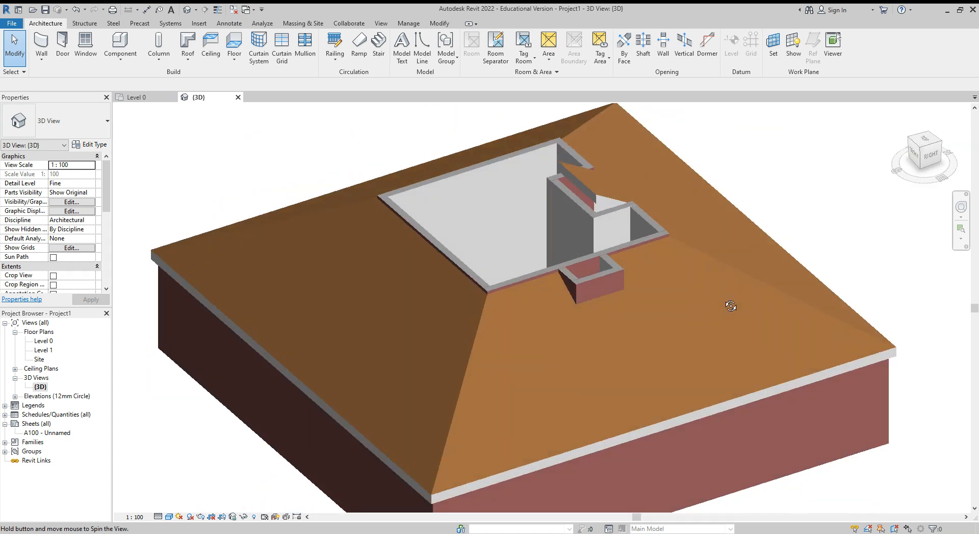